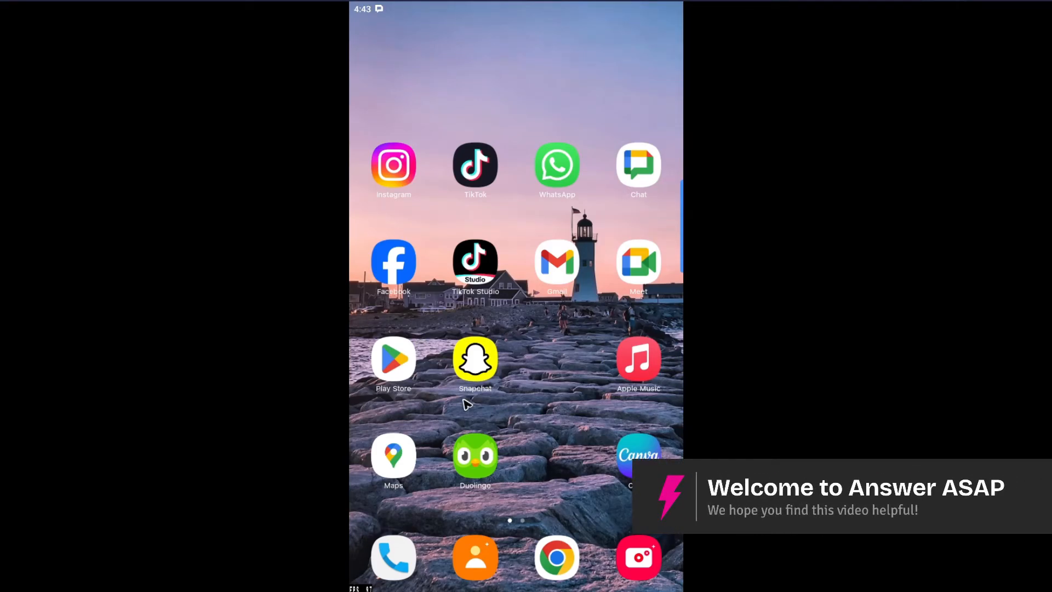
pyautogui.moveTo(460, 410)
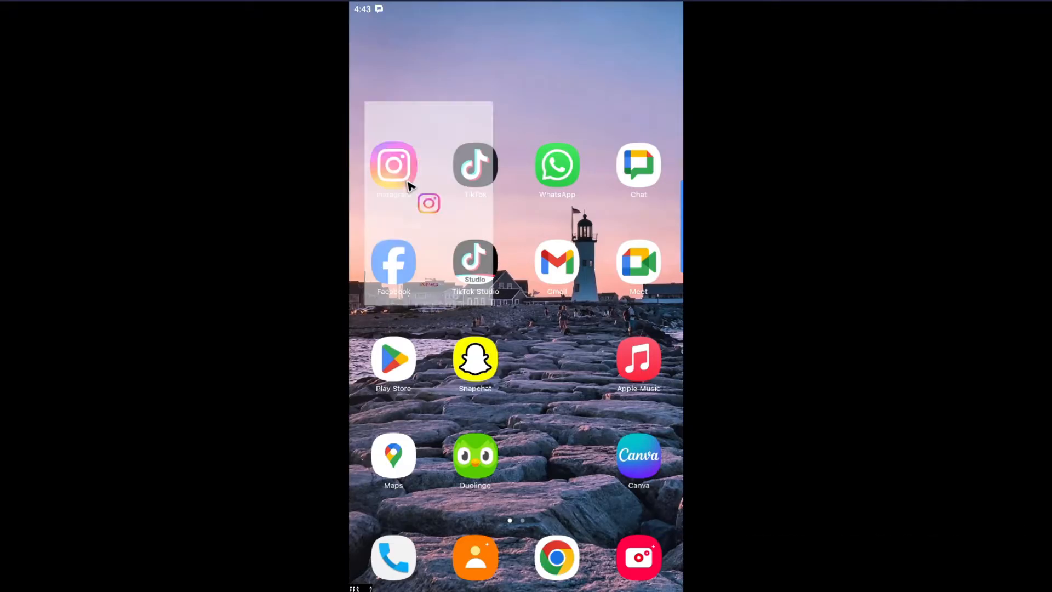
# - Open the Direct Messages inbox from the Instagram home screen
pyautogui.click(394, 165)
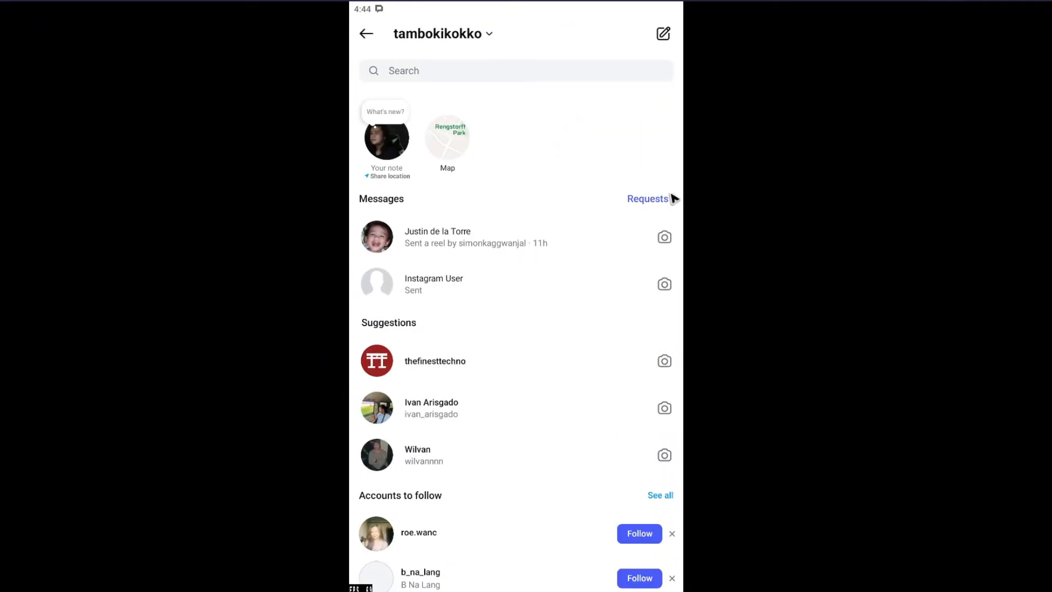
pyautogui.moveTo(560, 118)
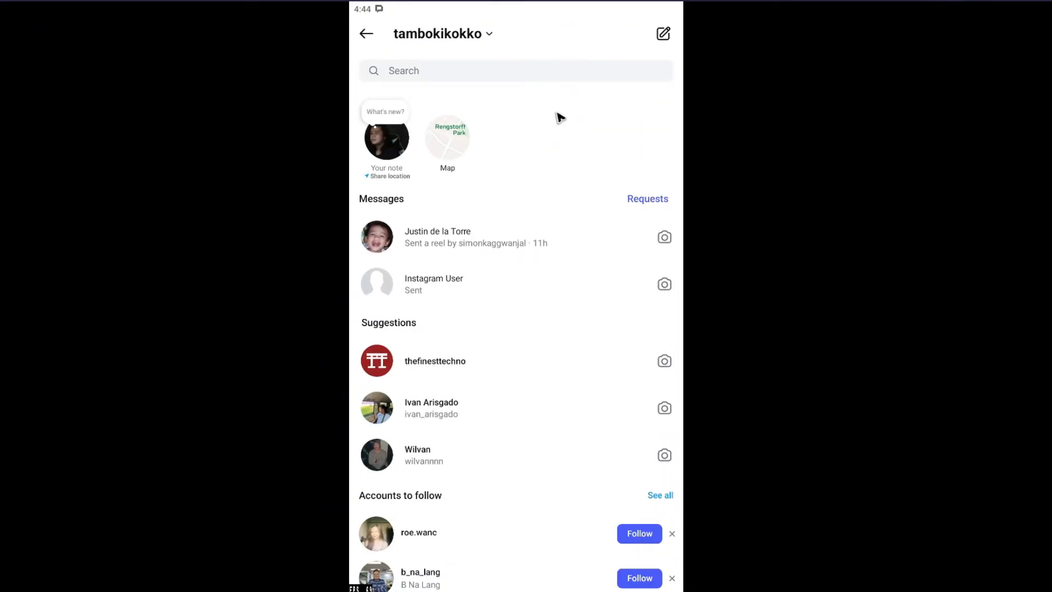
pyautogui.moveTo(556, 284)
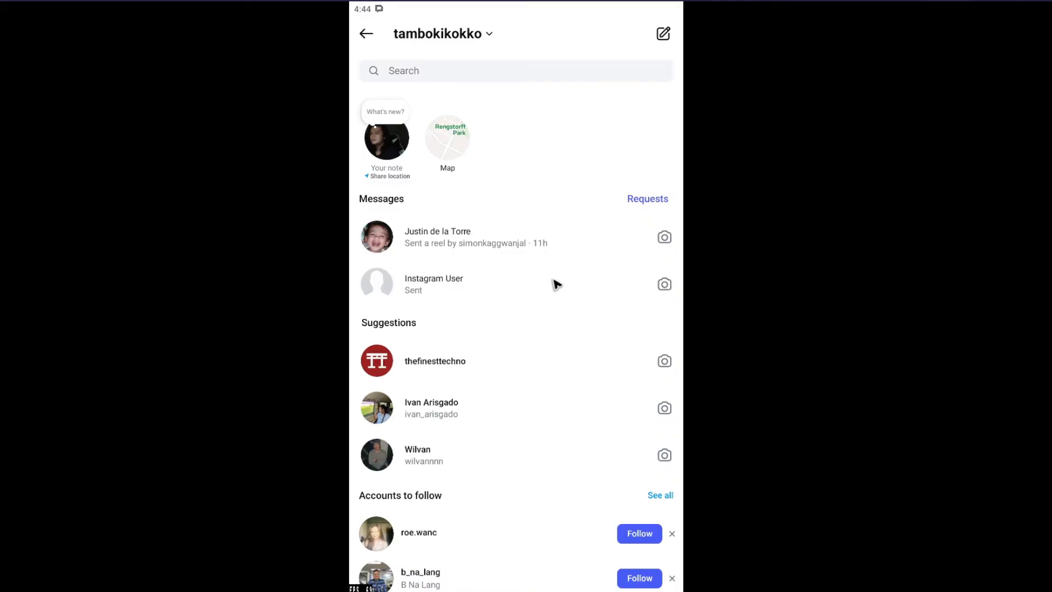
pyautogui.moveTo(448, 71)
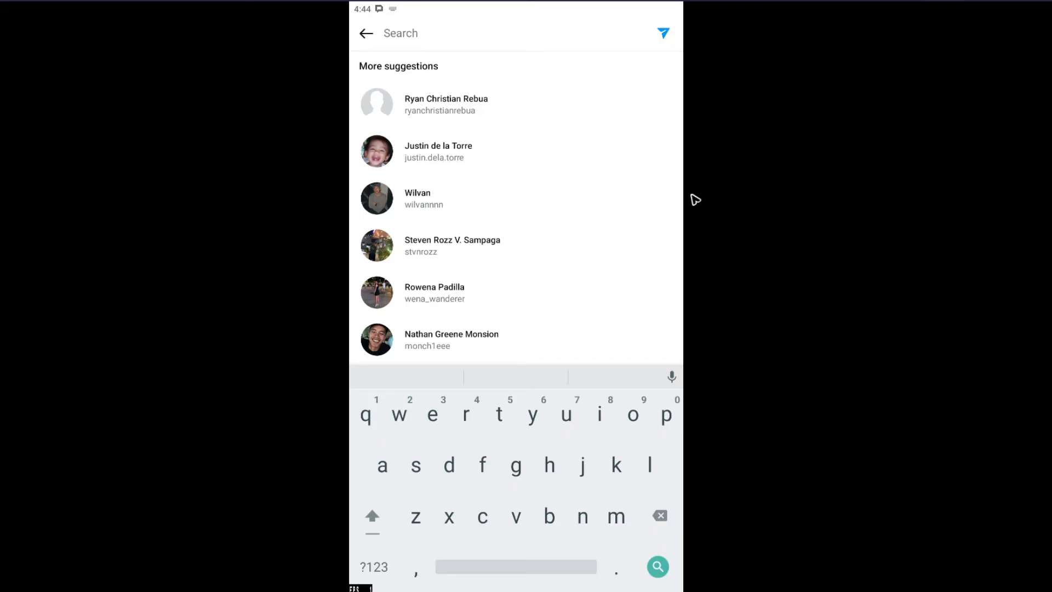
# - Search messages for 'sup' and open the old chat containing 'Sup my G'
pyautogui.write('sup')
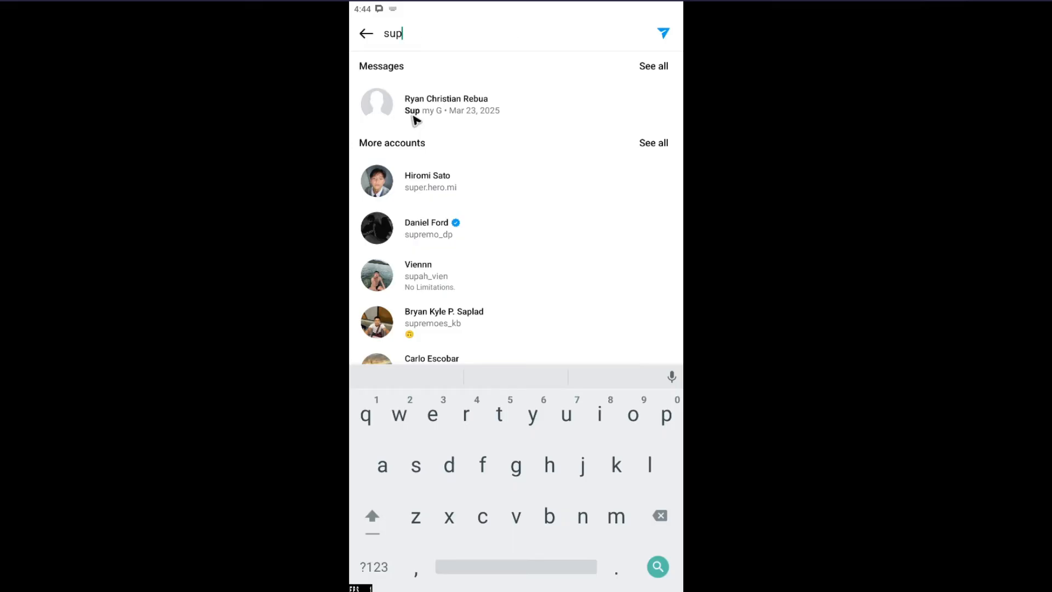
pyautogui.moveTo(461, 114)
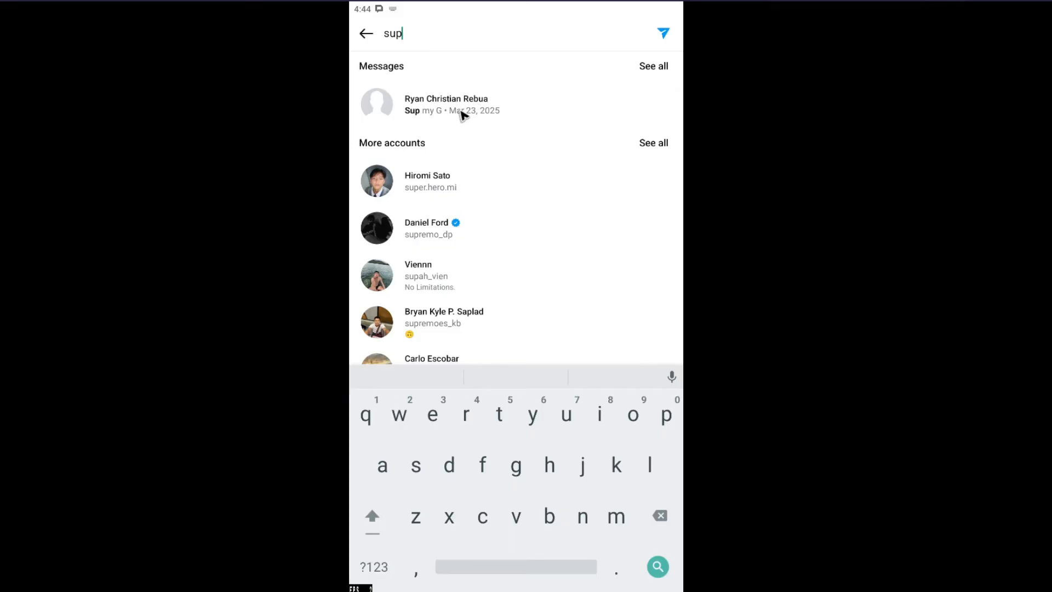
pyautogui.click(446, 104)
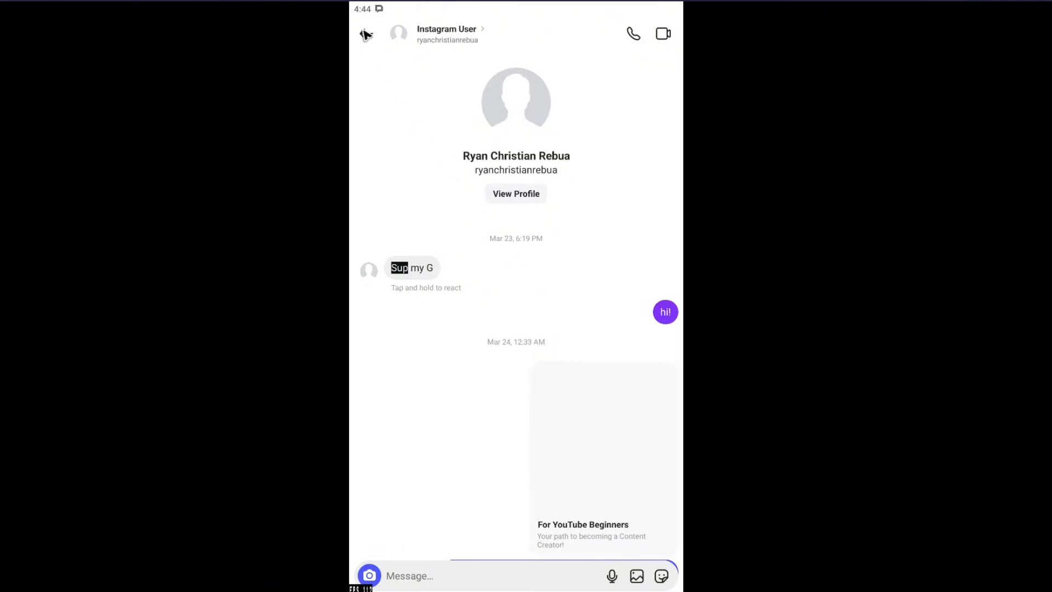
# - Return to the inbox and open the most recent conversation
pyautogui.click(365, 34)
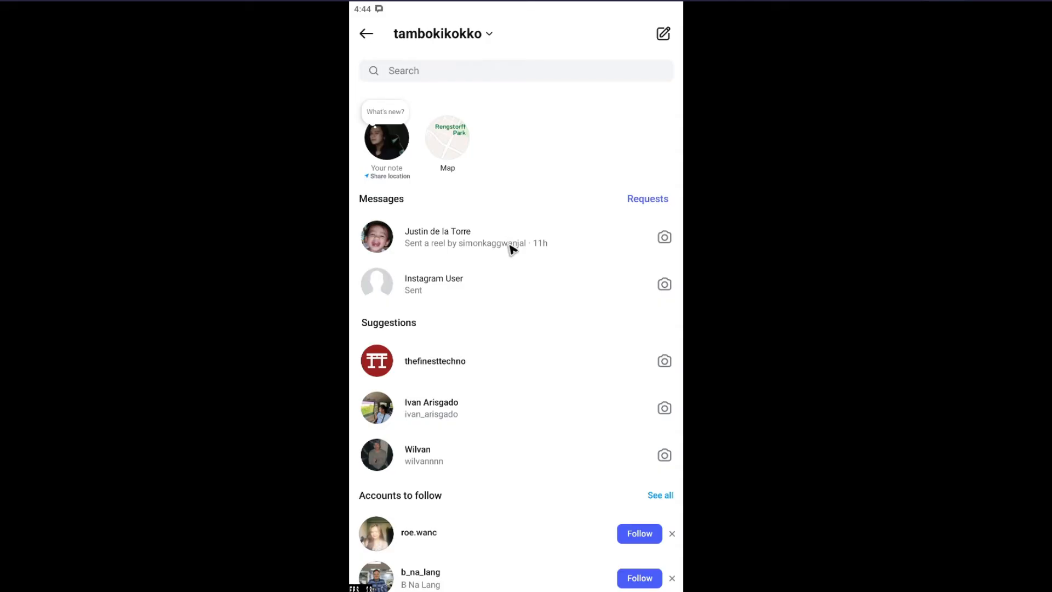
pyautogui.moveTo(530, 286)
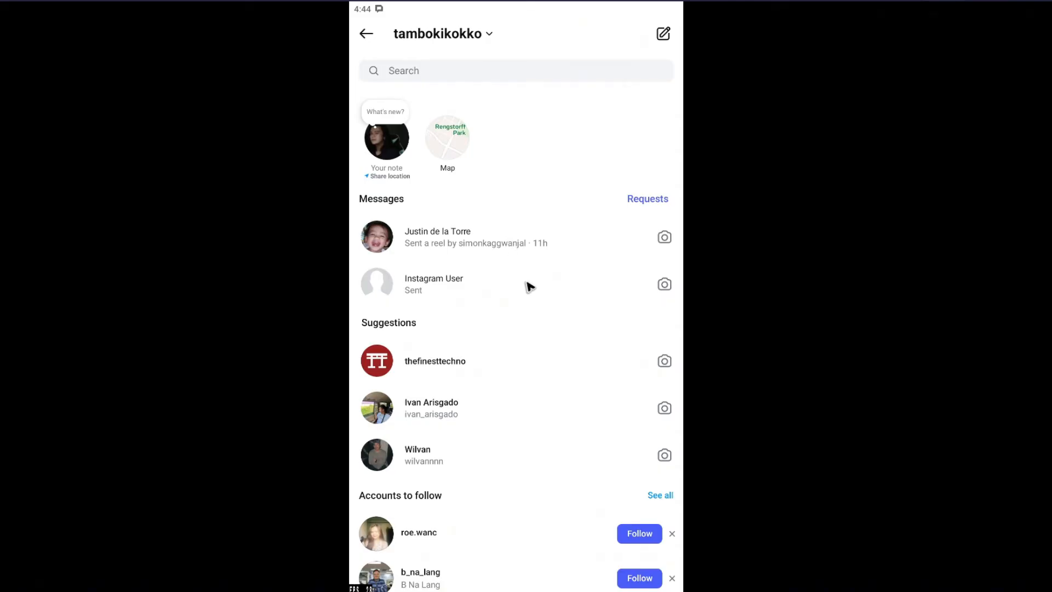
pyautogui.moveTo(457, 295)
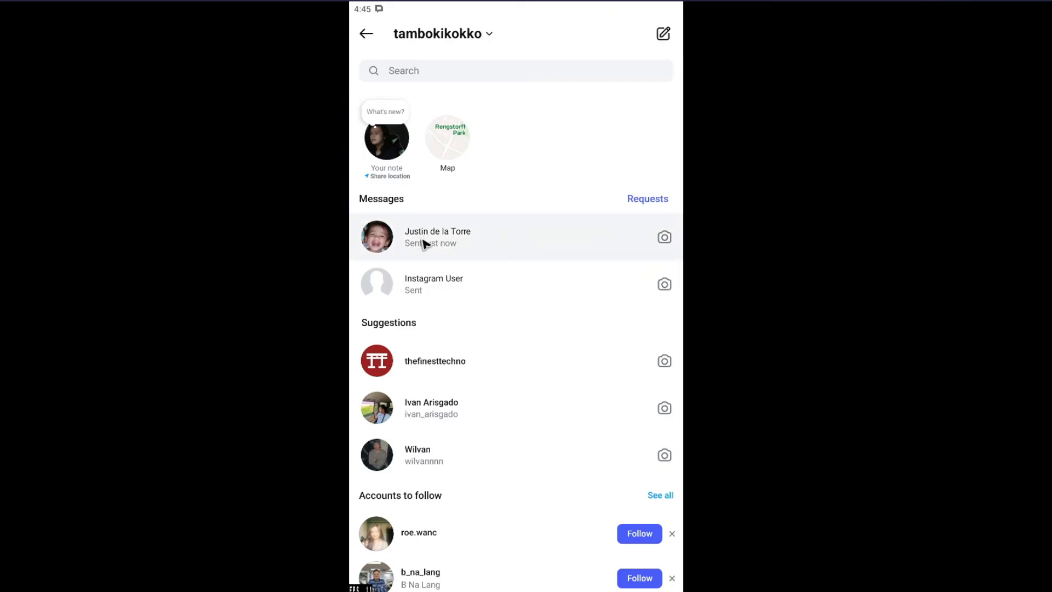
pyautogui.click(437, 237)
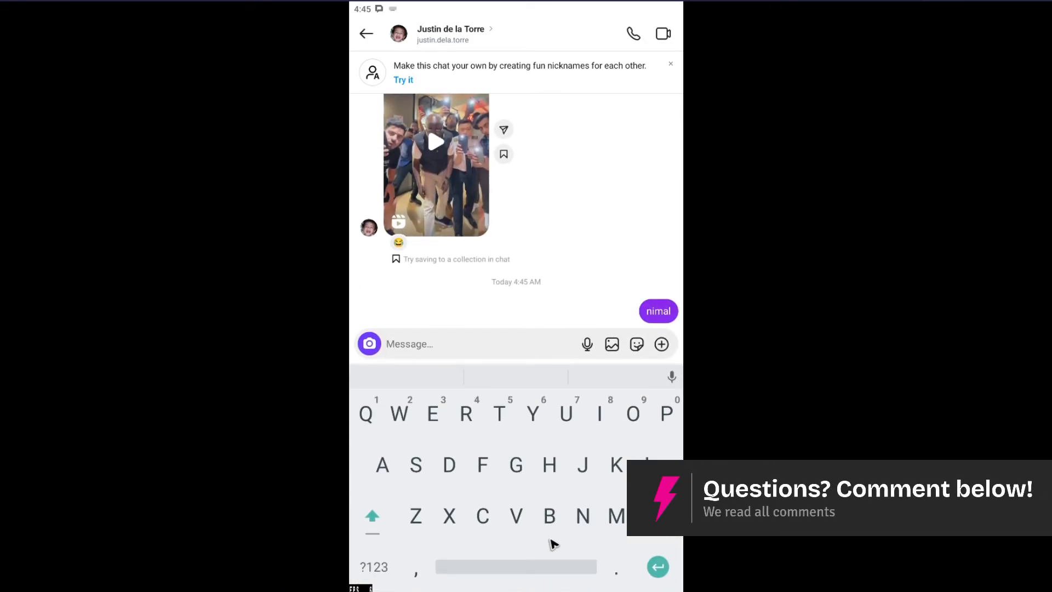
# - Send the message 'test' in the conversation, below 'nimal'
pyautogui.write('test')
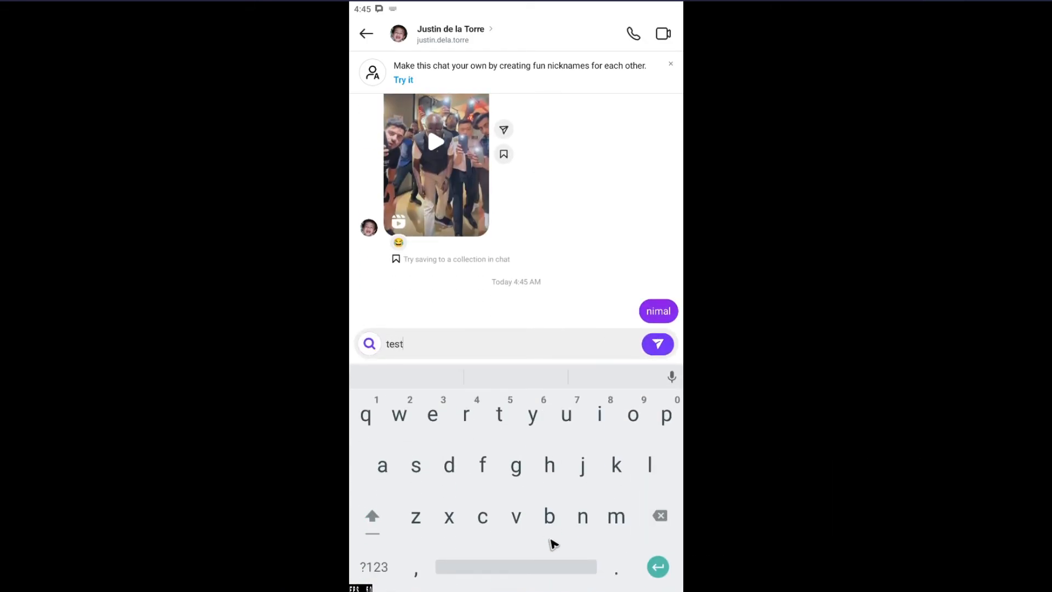
pyautogui.click(657, 344)
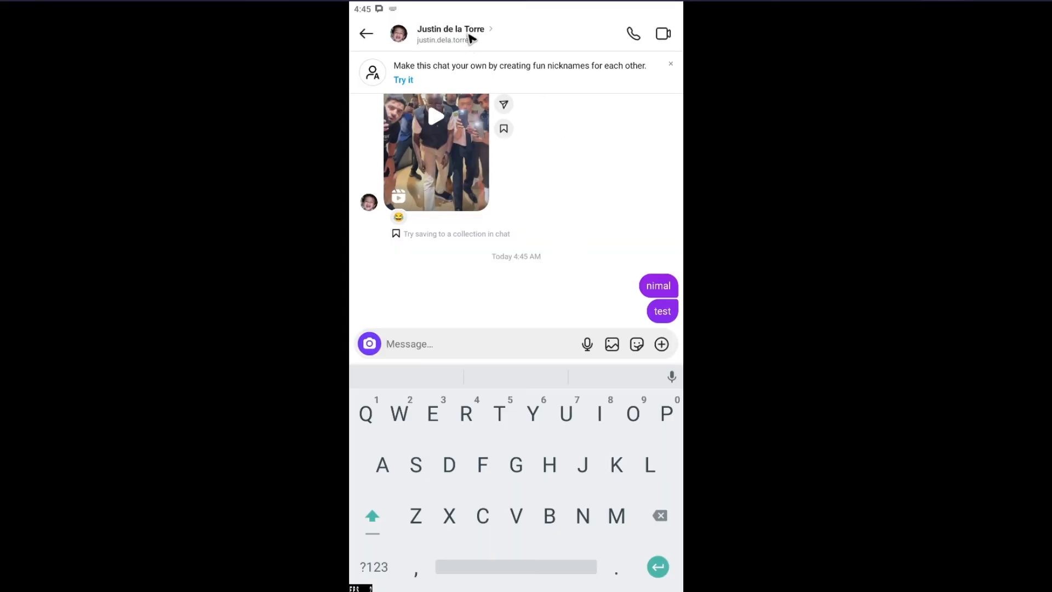
pyautogui.click(451, 34)
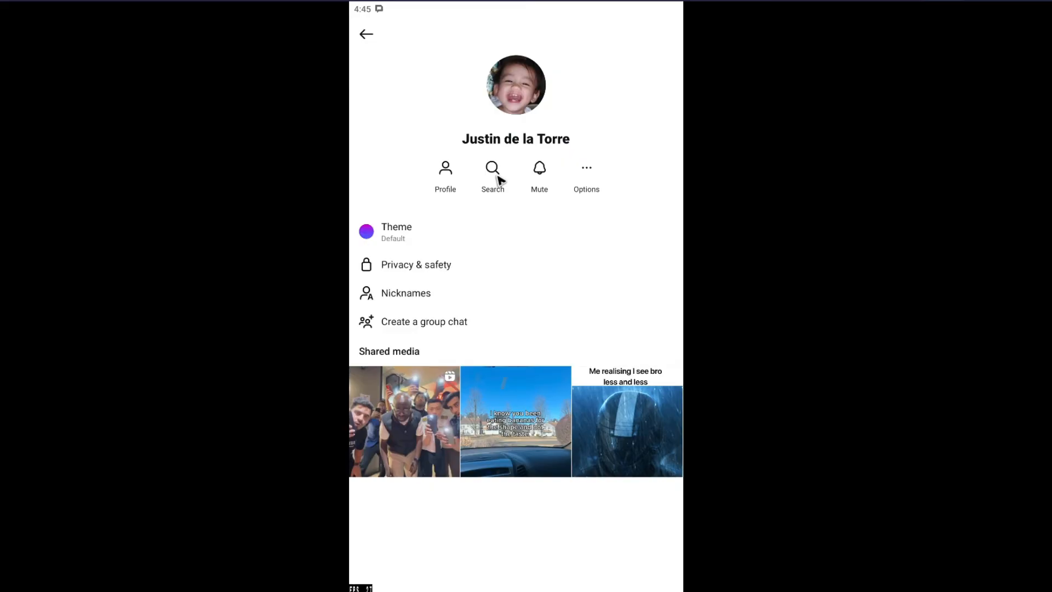
pyautogui.moveTo(493, 186)
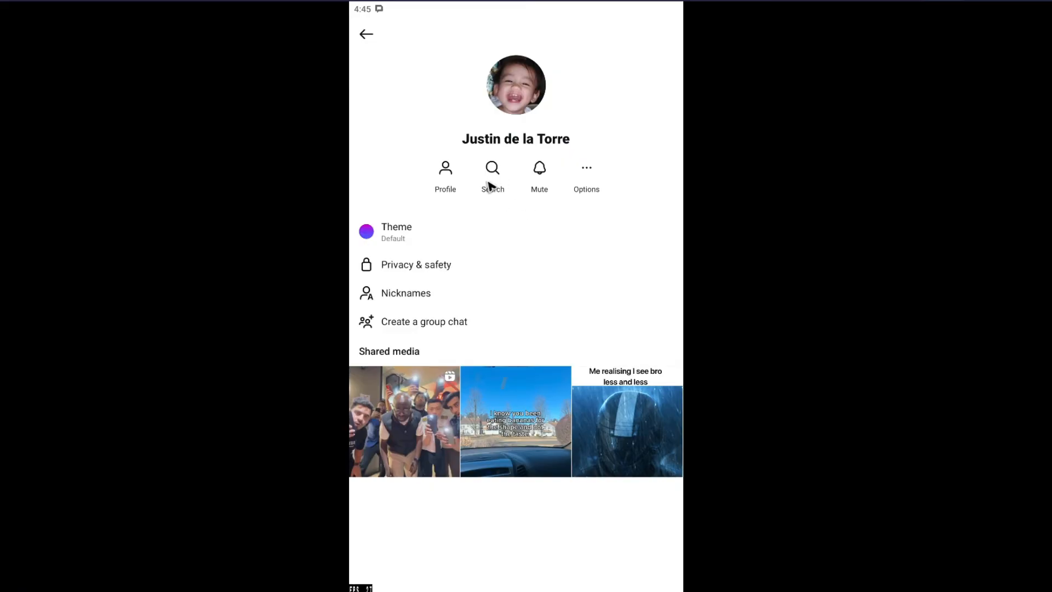
pyautogui.click(492, 176)
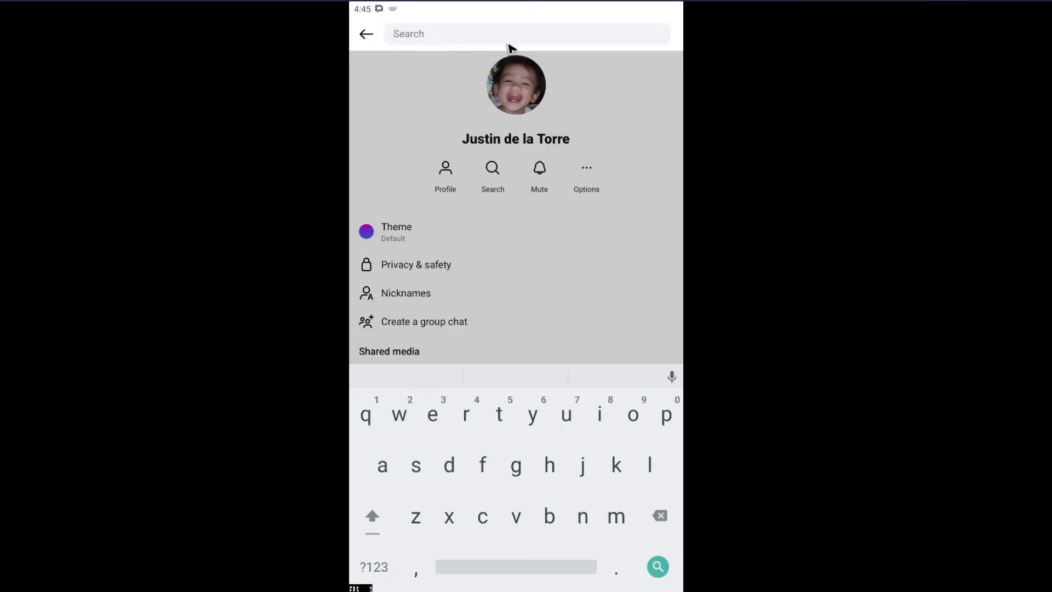
# - Search the chat for 'test' to highlight the matching sent message
pyautogui.write('test')
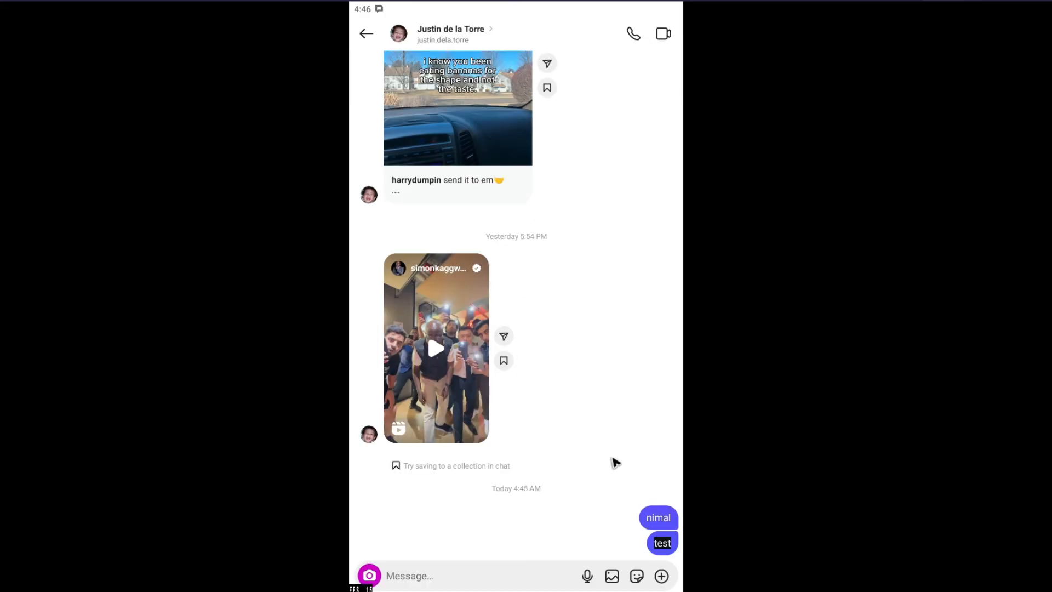
pyautogui.moveTo(663, 552)
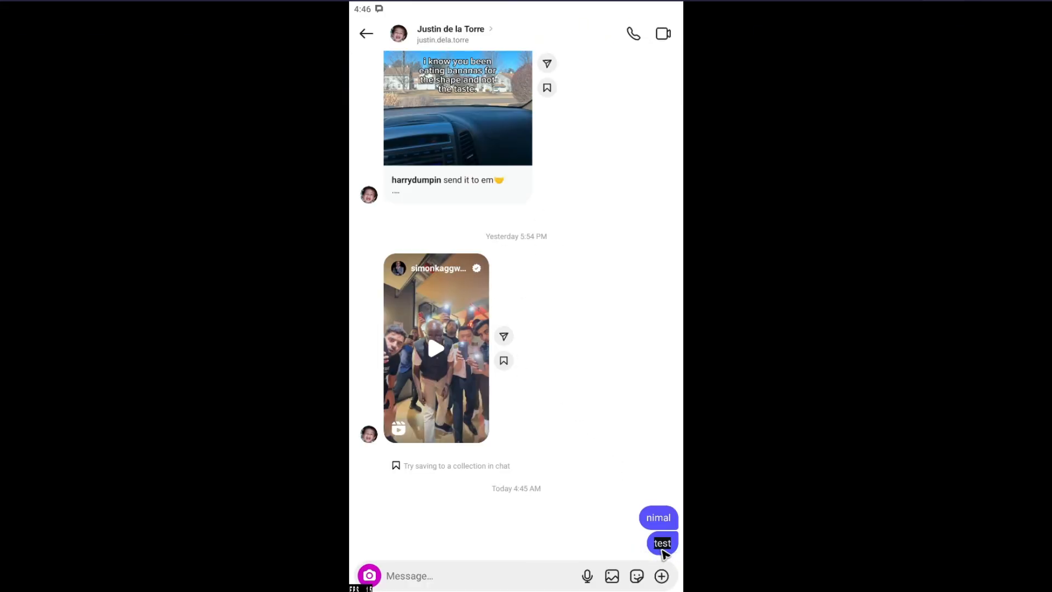
pyautogui.moveTo(574, 511)
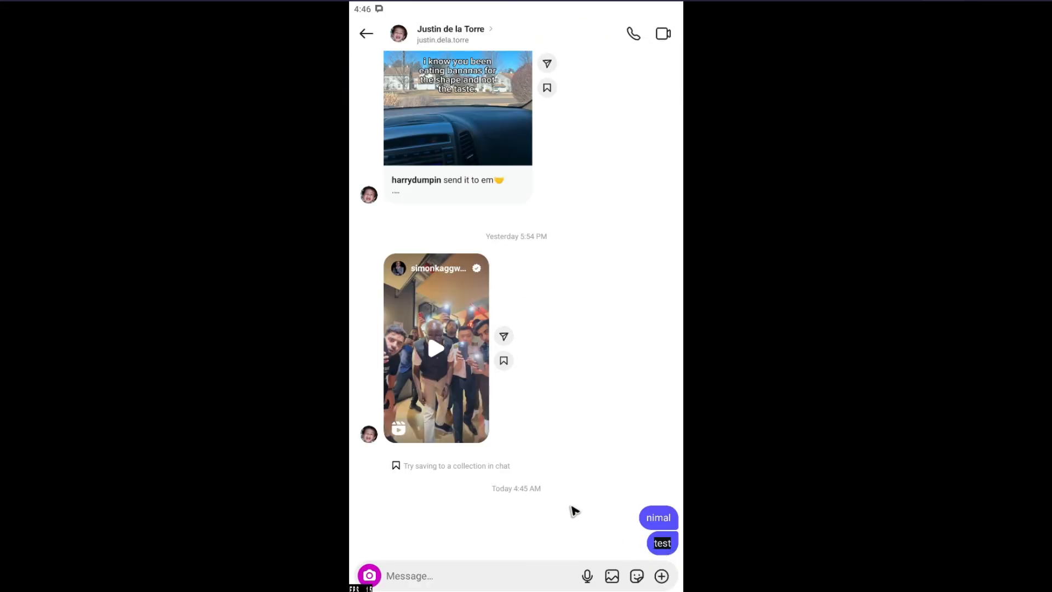
pyautogui.moveTo(451, 429)
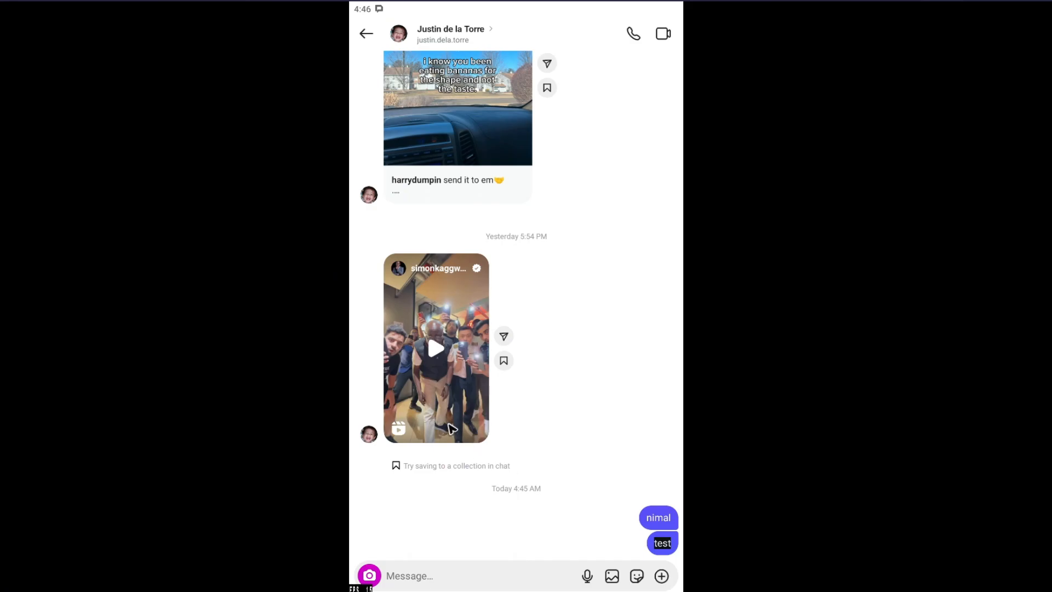
pyautogui.moveTo(34, 253)
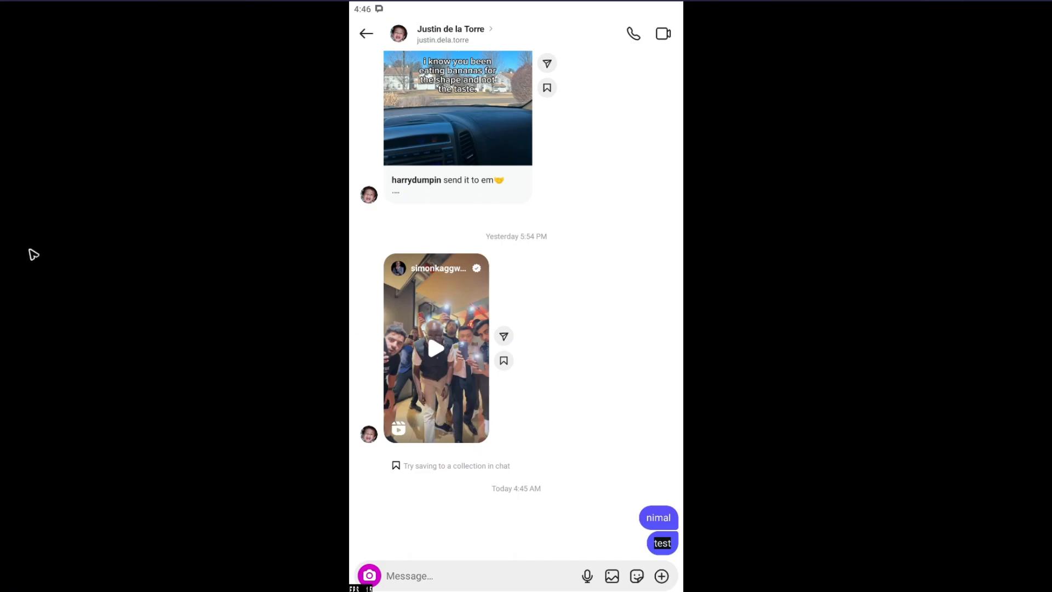